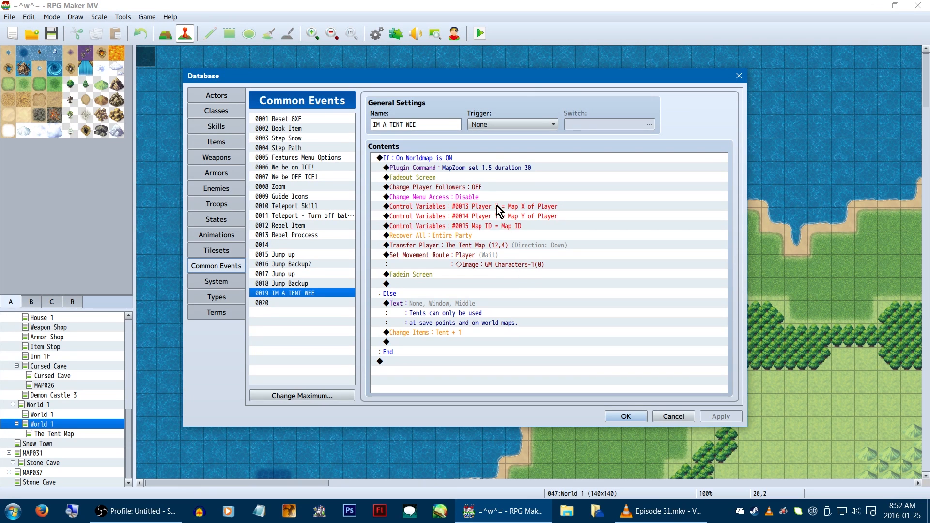
mouse_move(511, 192)
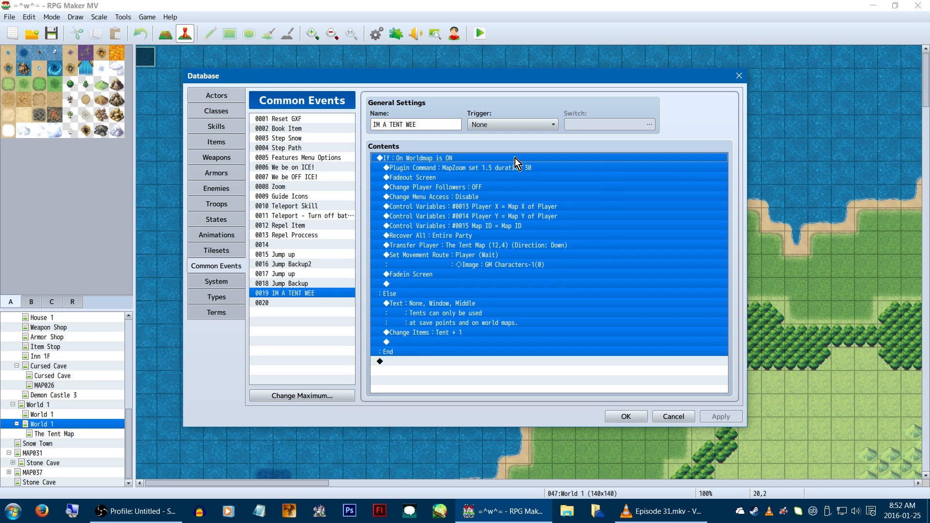
Review the world-map condition and Change Menu Access command settings, leaving them unchanged
double_click(416, 157)
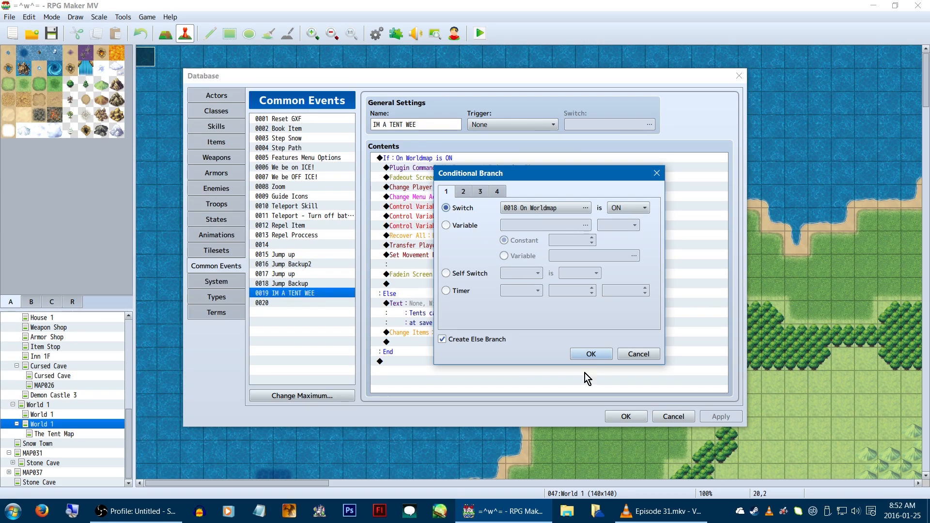
left_click(591, 353)
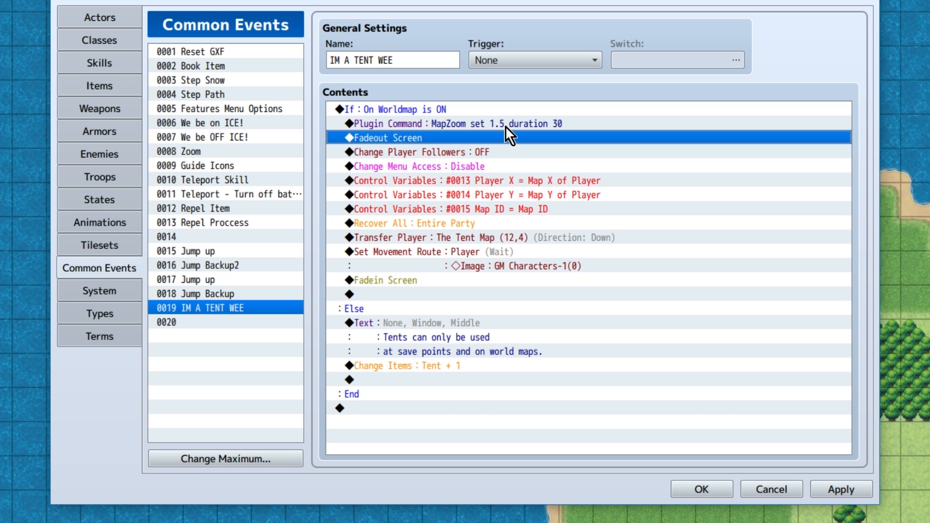
double_click(421, 152)
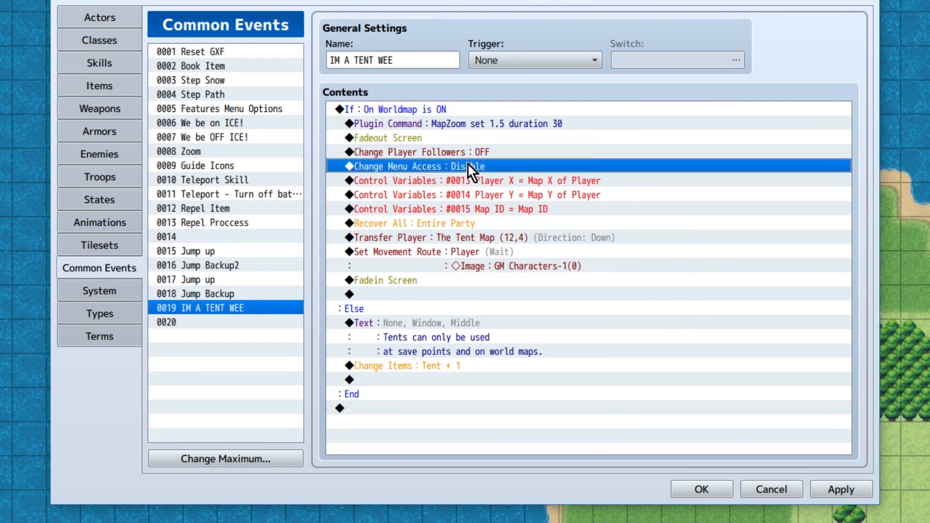
double_click(412, 167)
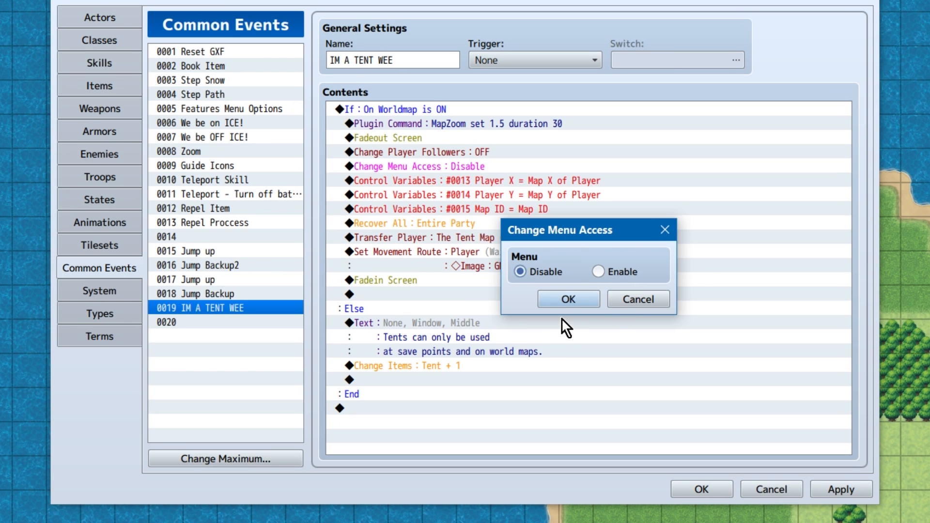
mouse_move(589, 303)
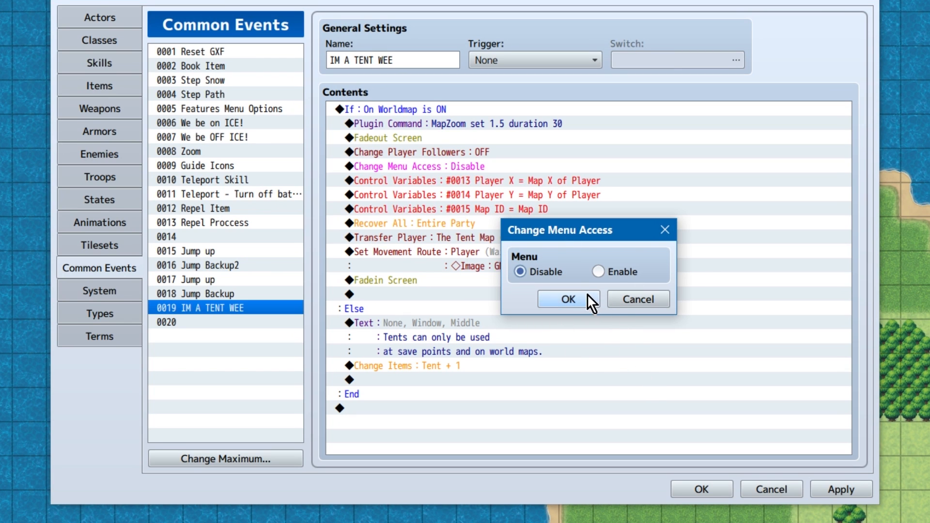
left_click(568, 299)
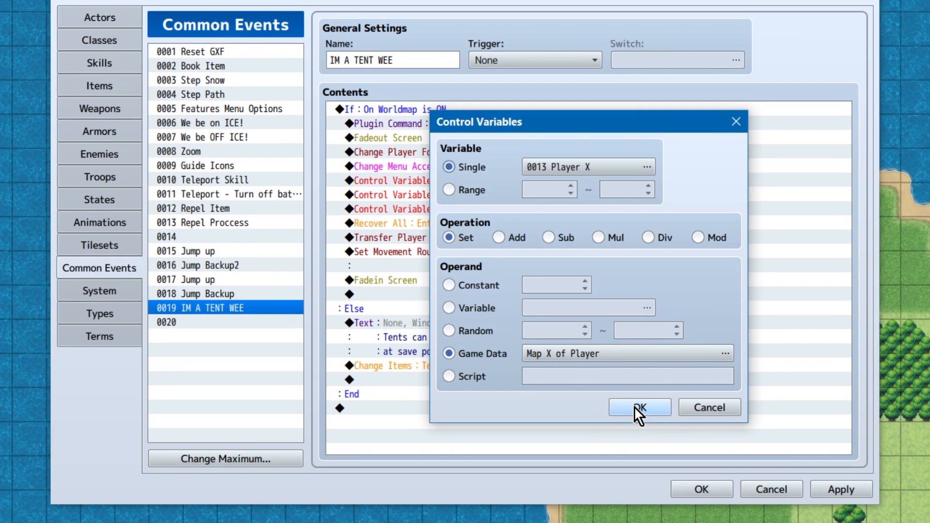
Review the Player X and Player Y variable commands unchanged, then bring up the Map ID variable's settings
left_click(640, 407)
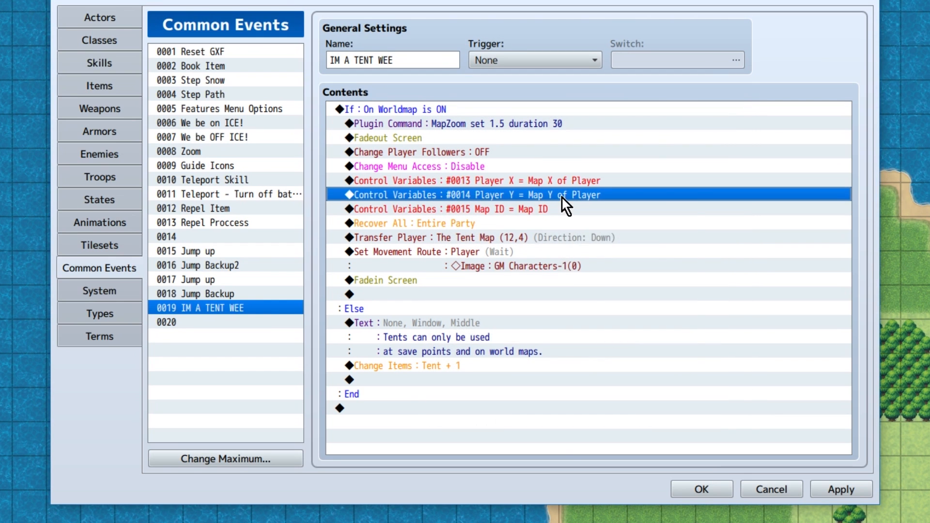
double_click(474, 195)
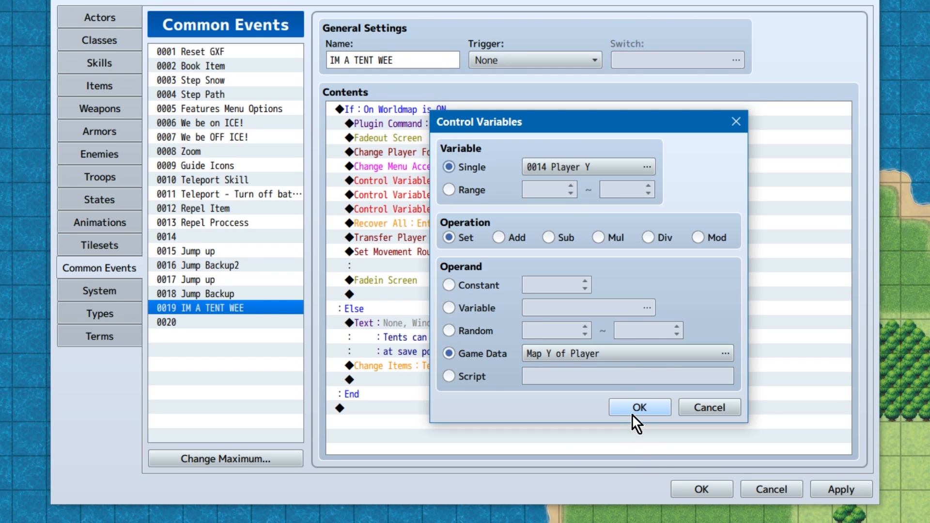
left_click(639, 407)
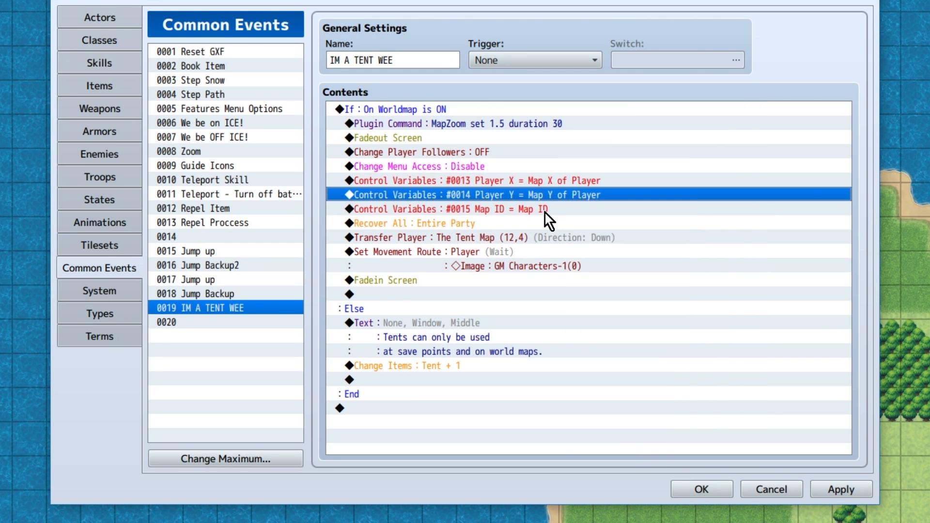
double_click(455, 209)
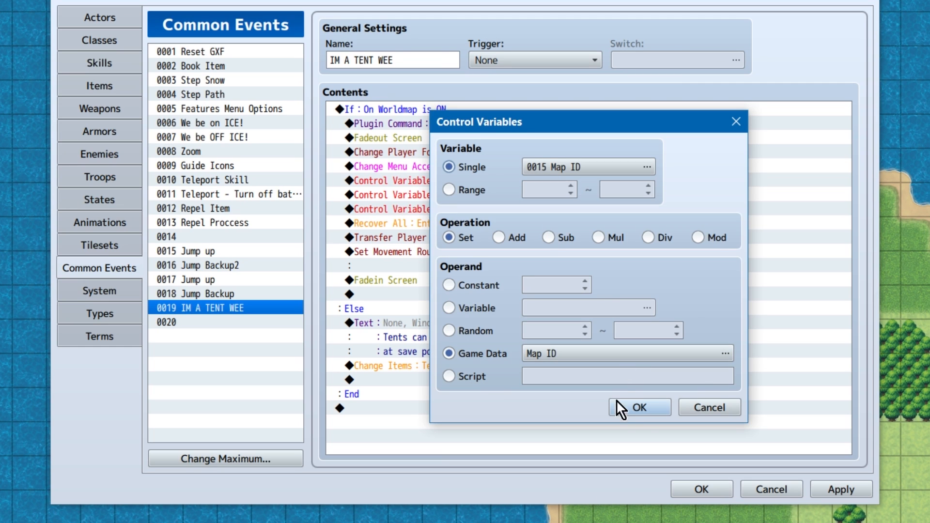
Close the Map ID settings and review the Recover All command unchanged
left_click(639, 407)
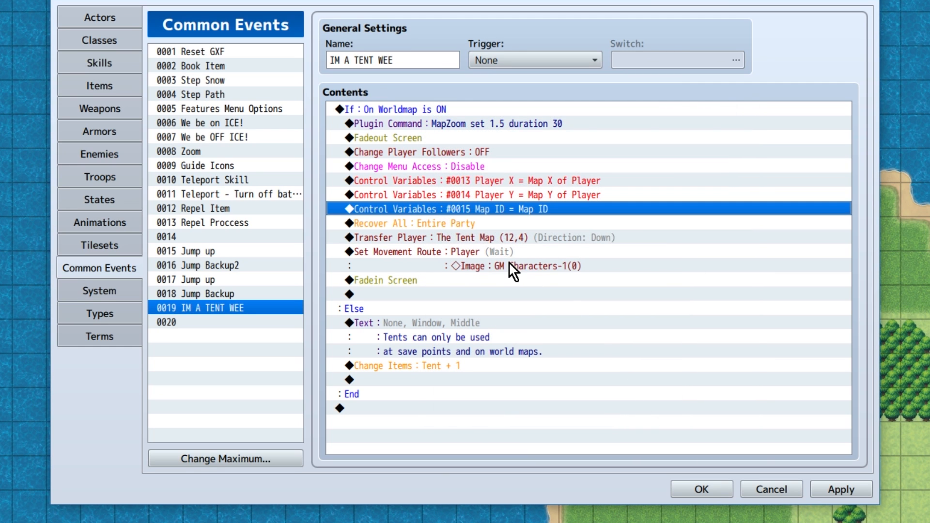
mouse_move(536, 246)
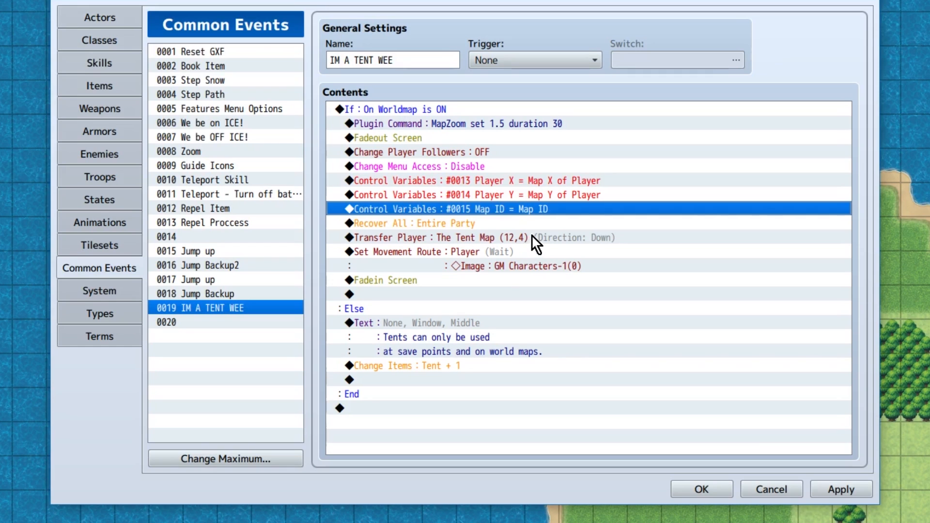
double_click(404, 223)
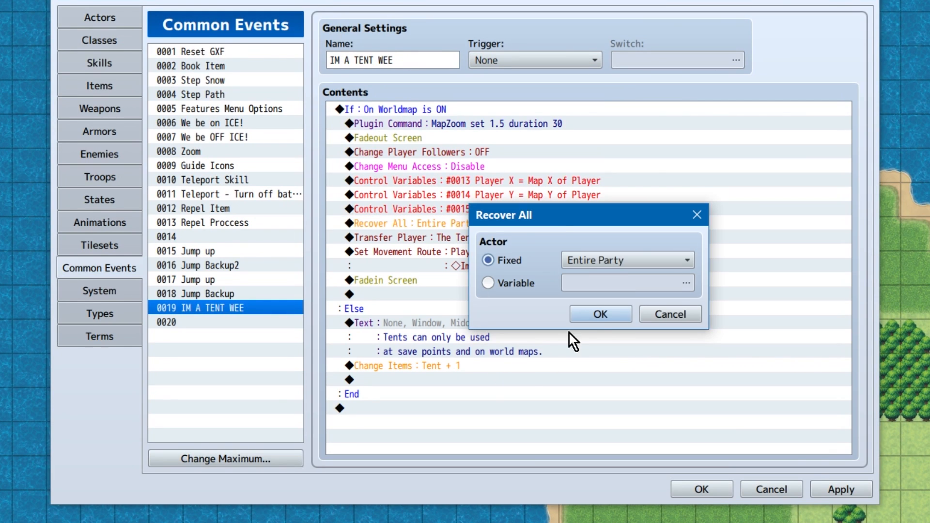
left_click(601, 314)
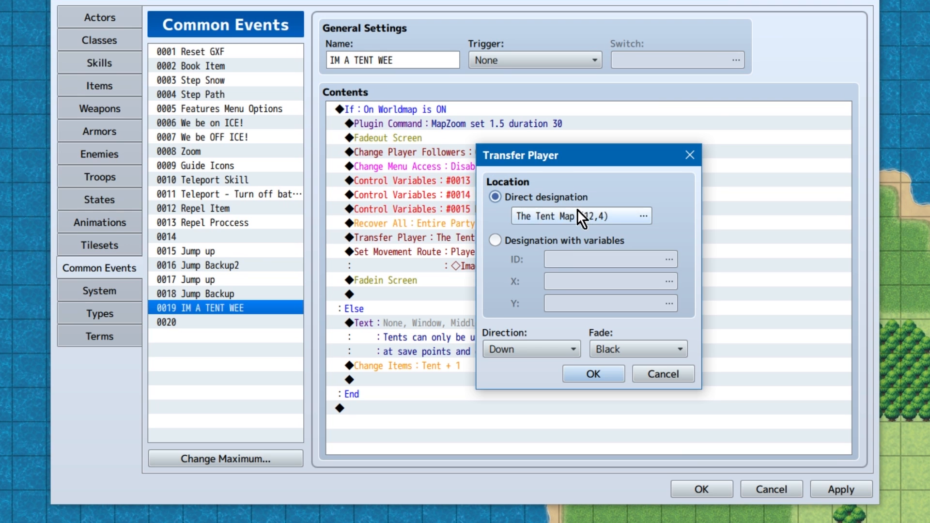
Check the transfer destination to the tent map and the movement route's player image change
left_click(642, 216)
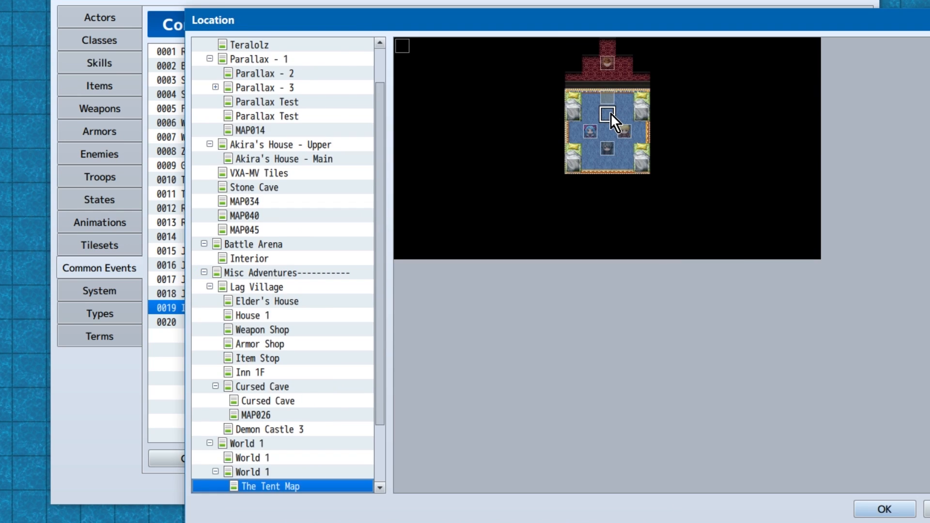
left_click(881, 509)
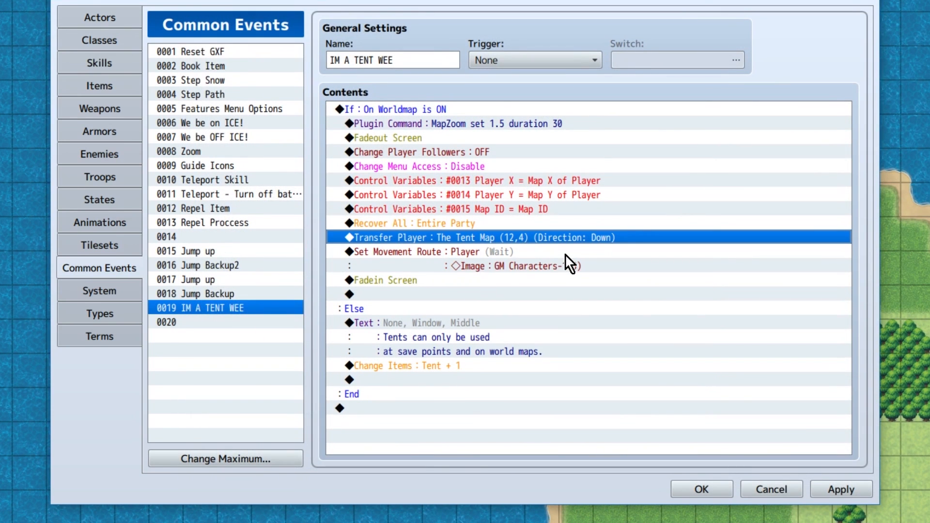
right_click(506, 252)
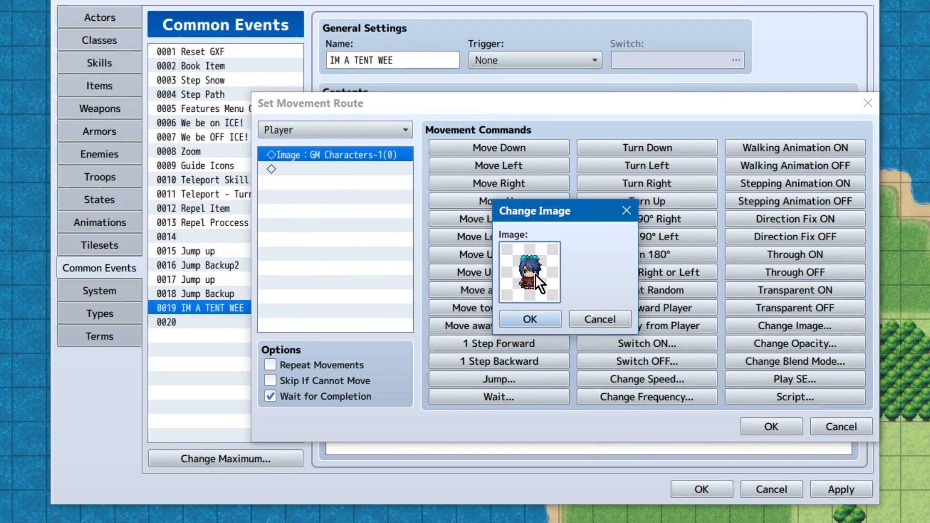
left_click(530, 320)
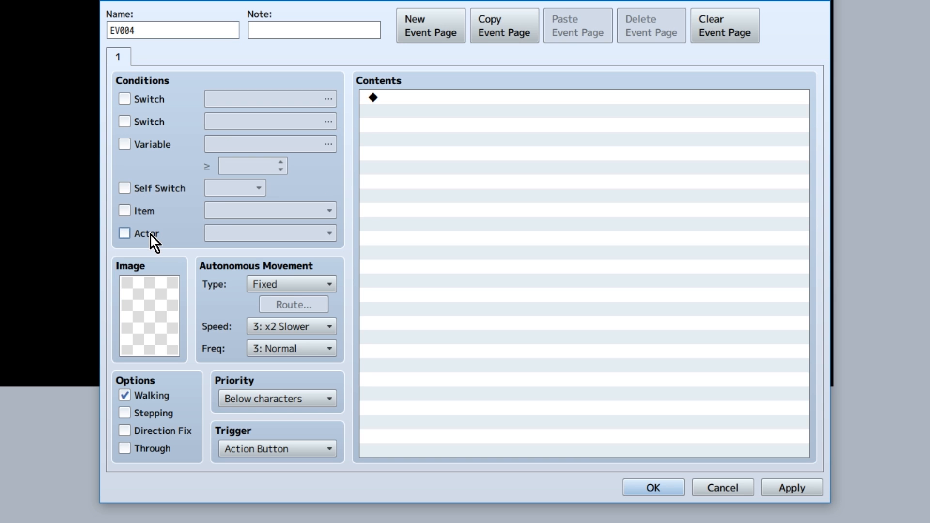
Require actor Kachie in the party, name the event Kachie and pick her character sprite
left_click(124, 233)
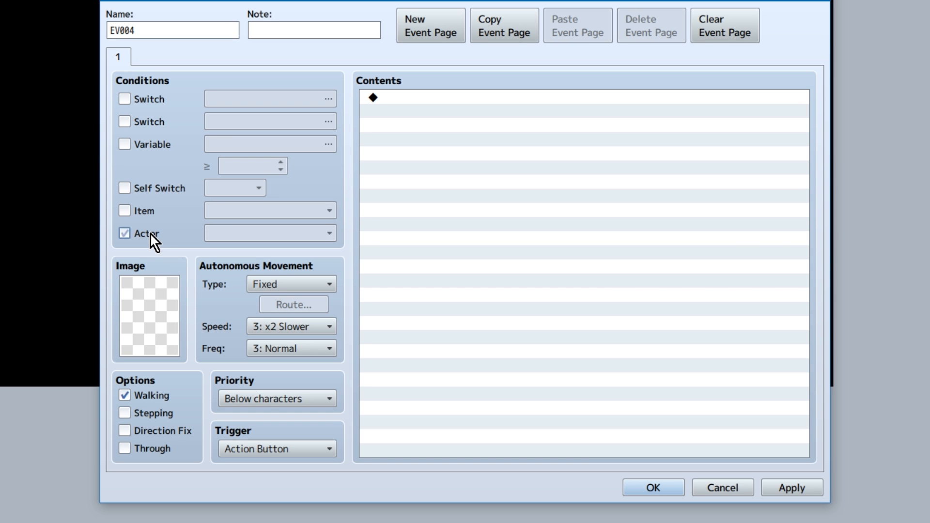
left_click(269, 233)
type("K")
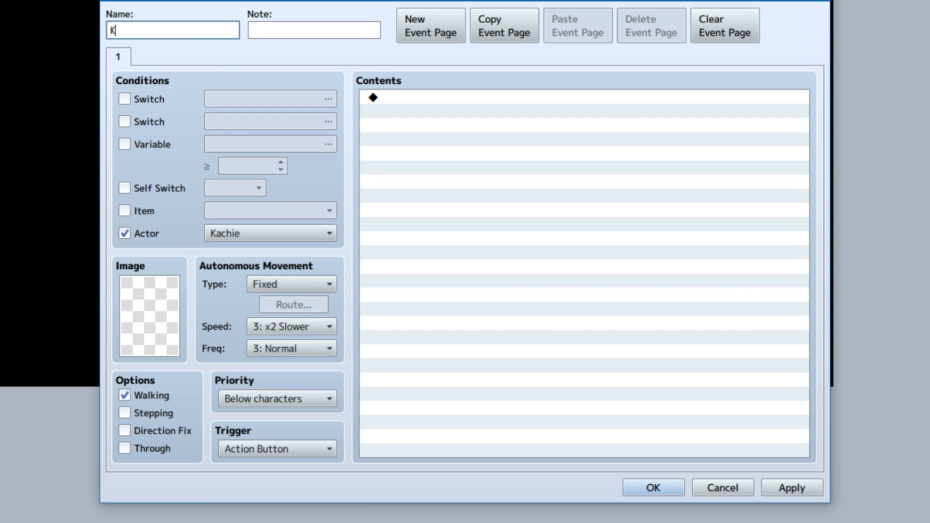
type("achie")
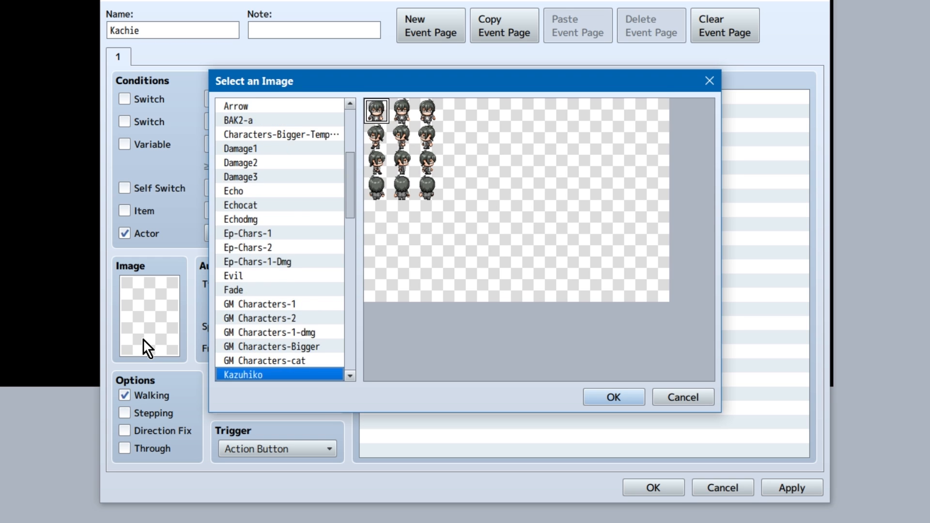
scroll("down", 3)
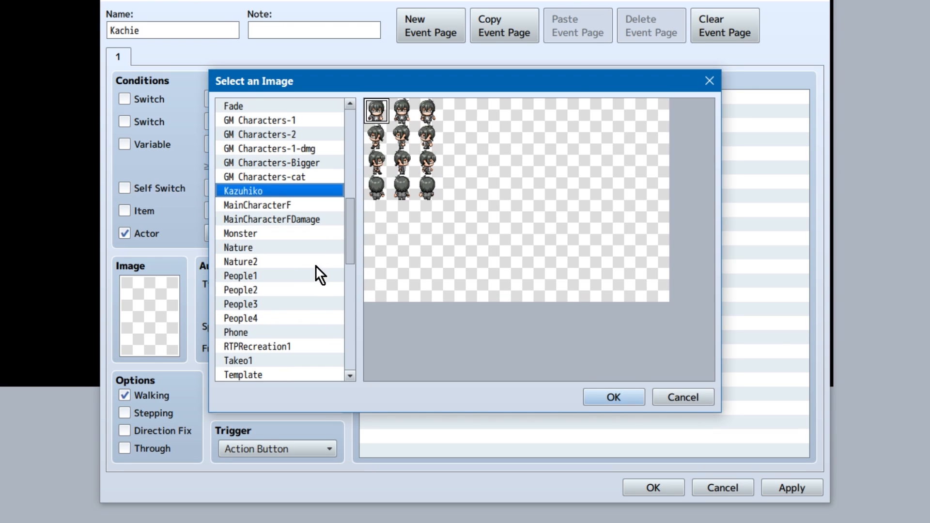
left_click(259, 120)
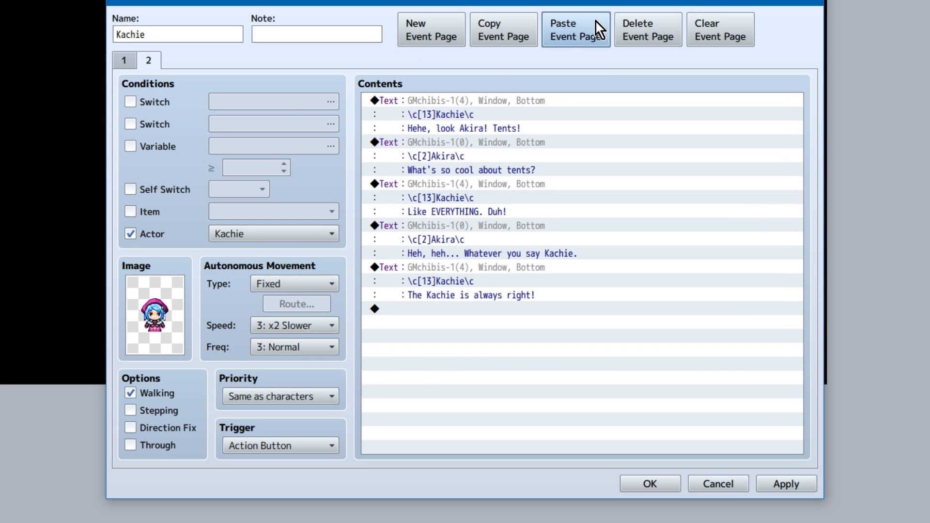
Require variable 0001 Plot ≥ 10 on page 2 and cut the old Kachie dialogue lines
left_click(129, 147)
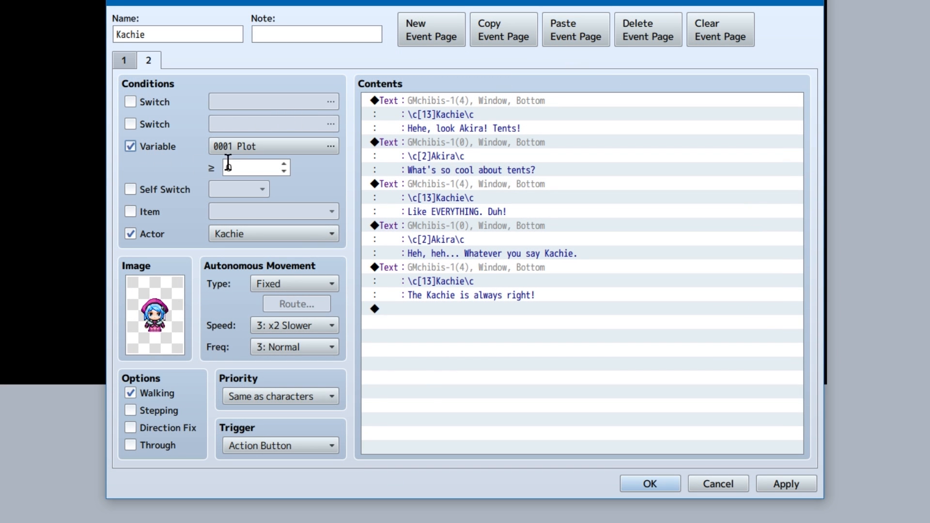
type("10")
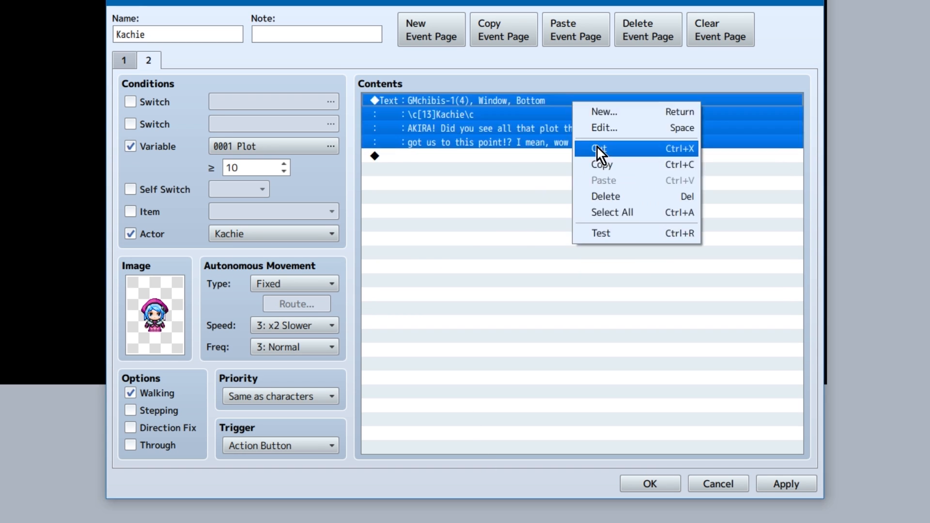
left_click(601, 149)
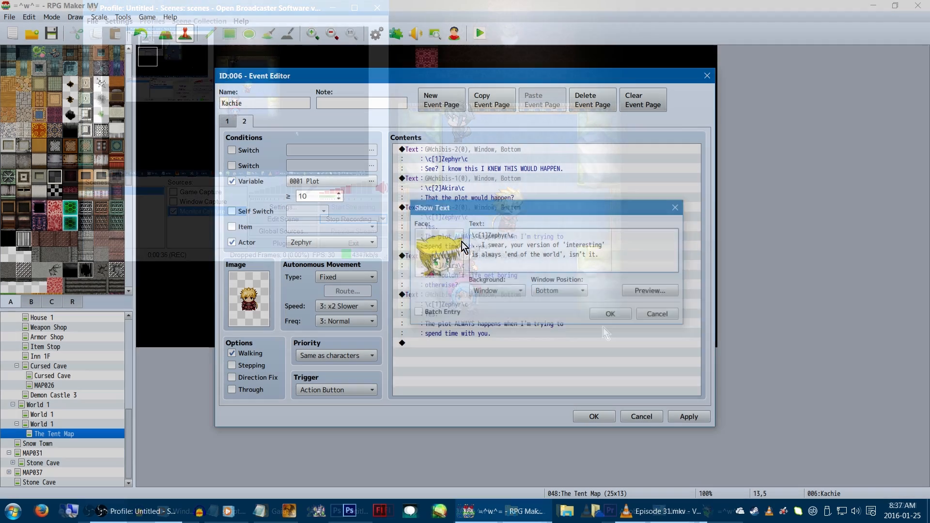
Confirm the edited Zephyr dialogue line
left_click(611, 313)
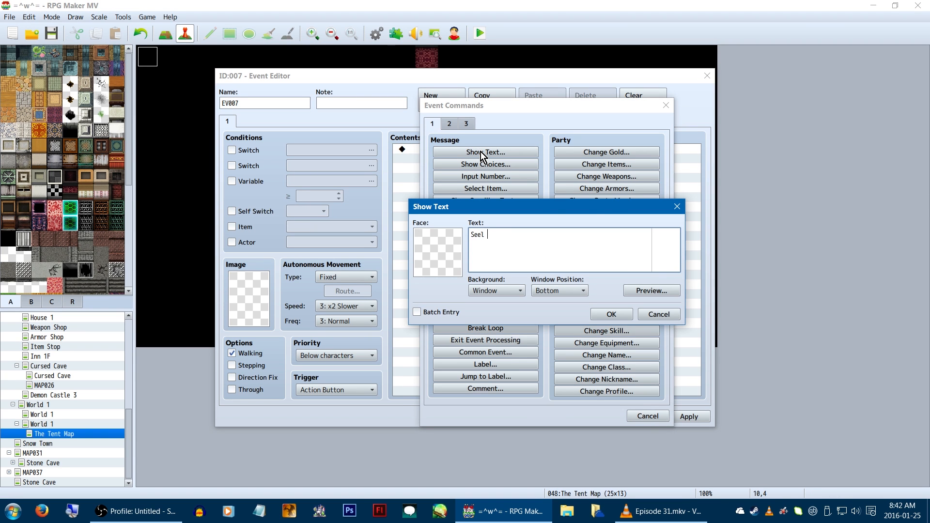
Confirm the sleep question, add a Yes/No choice and a transfer back via Player X and Player Y variables
left_click(612, 314)
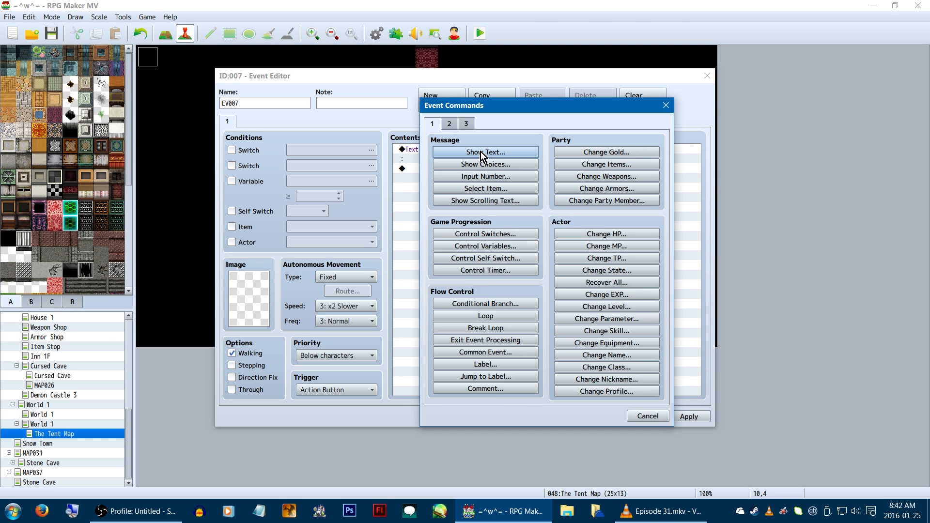
left_click(485, 163)
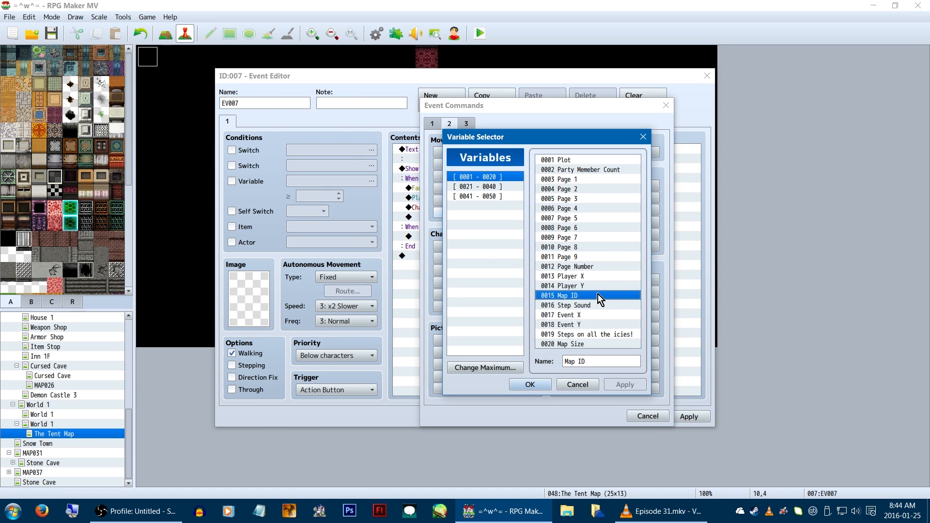
left_click(576, 276)
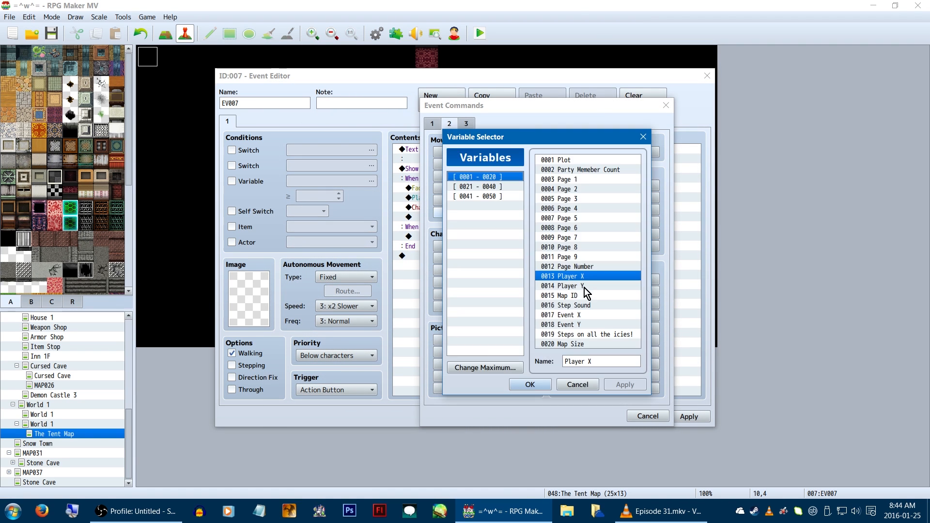
left_click(530, 384)
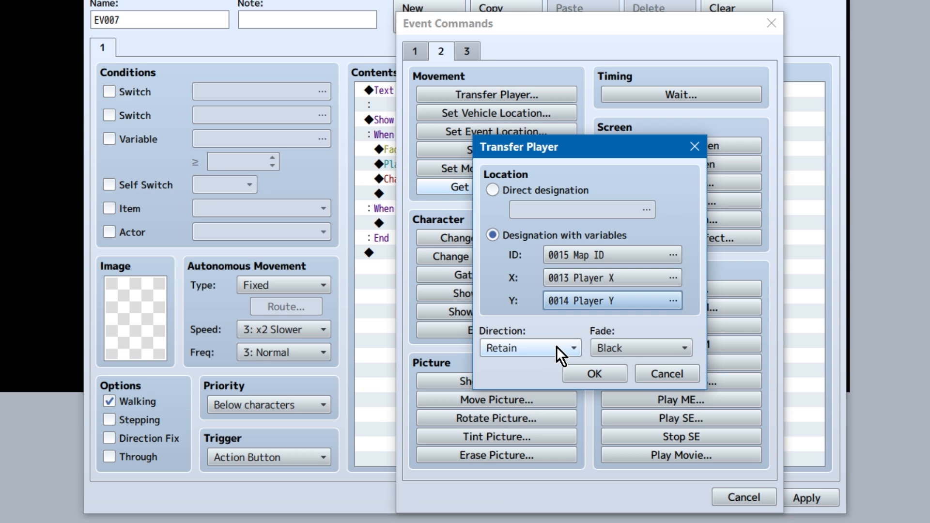
left_click(595, 374)
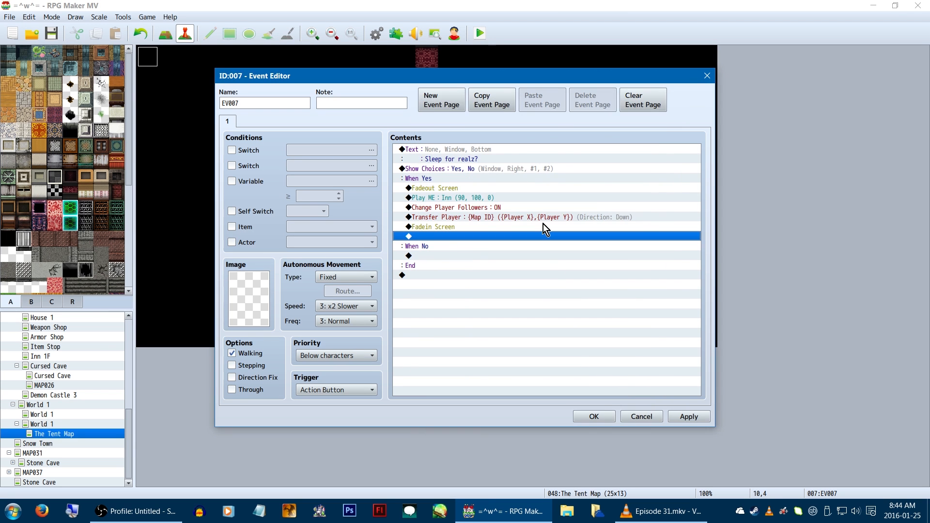